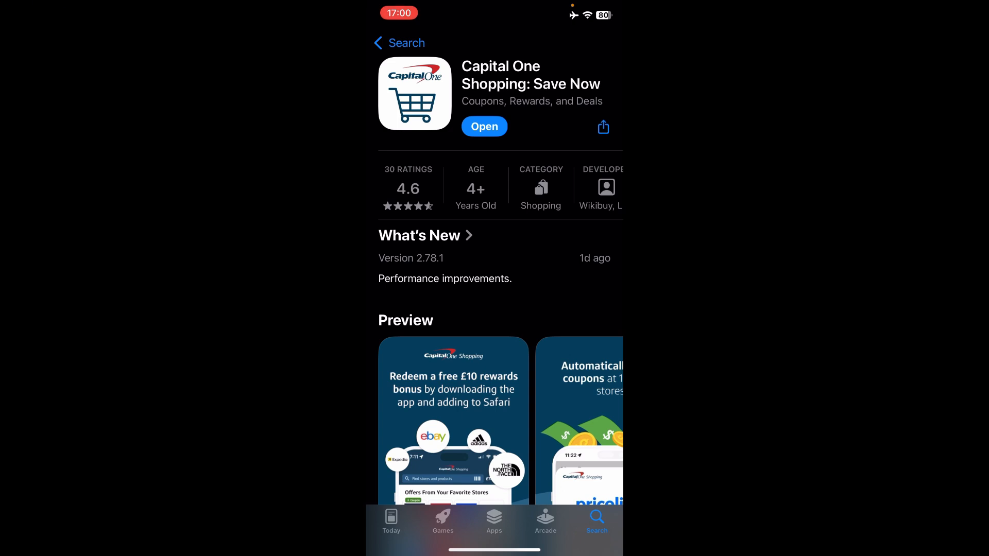
Step: Launch the installed Capital One Shopping app from its App Store page
left_click(484, 125)
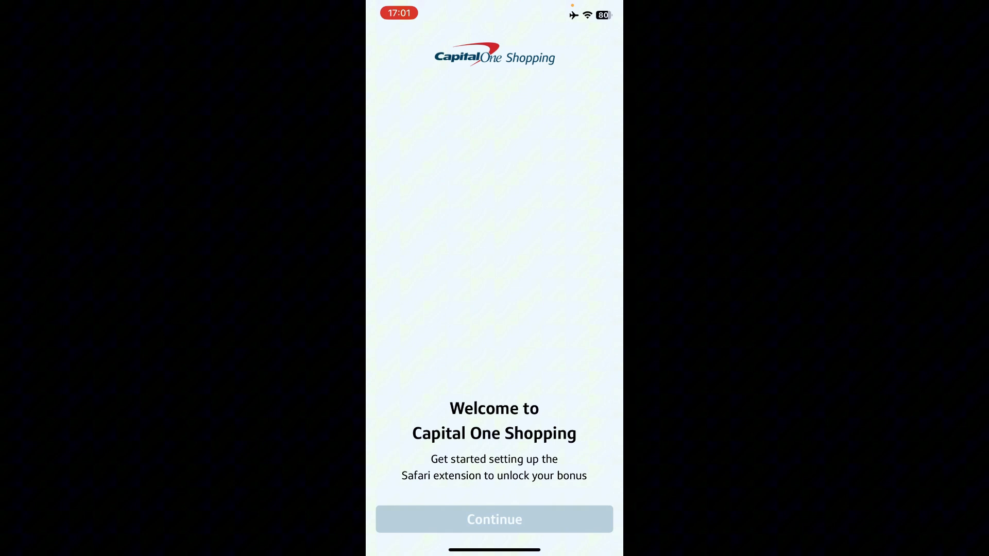
Step: Continue past the welcome, accept the privacy policy, and skip account creation
left_click(494, 519)
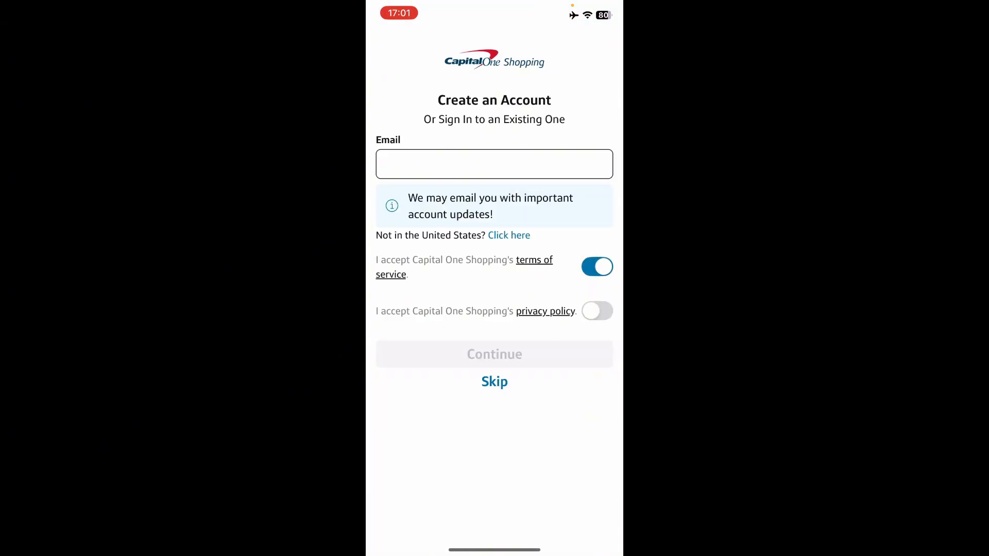
left_click(596, 311)
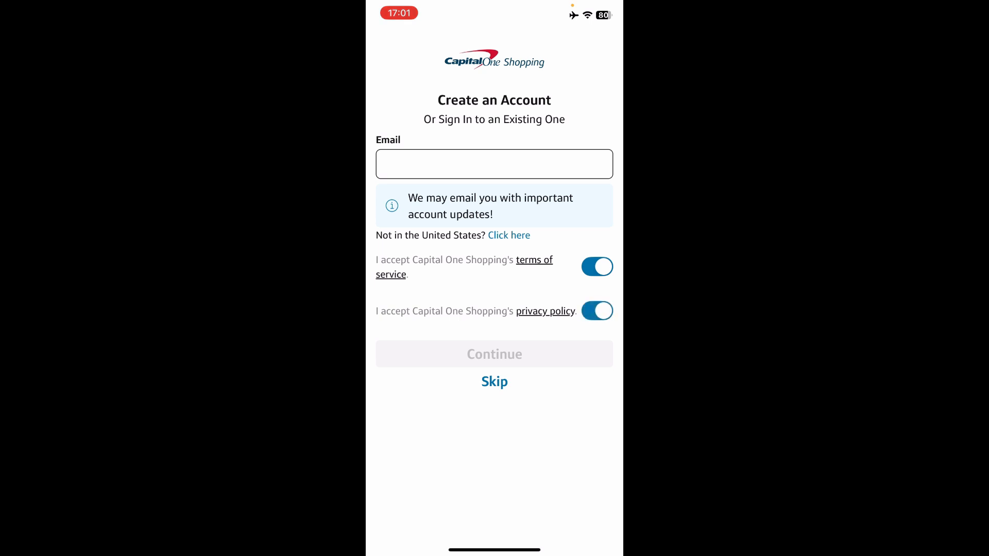
left_click(493, 382)
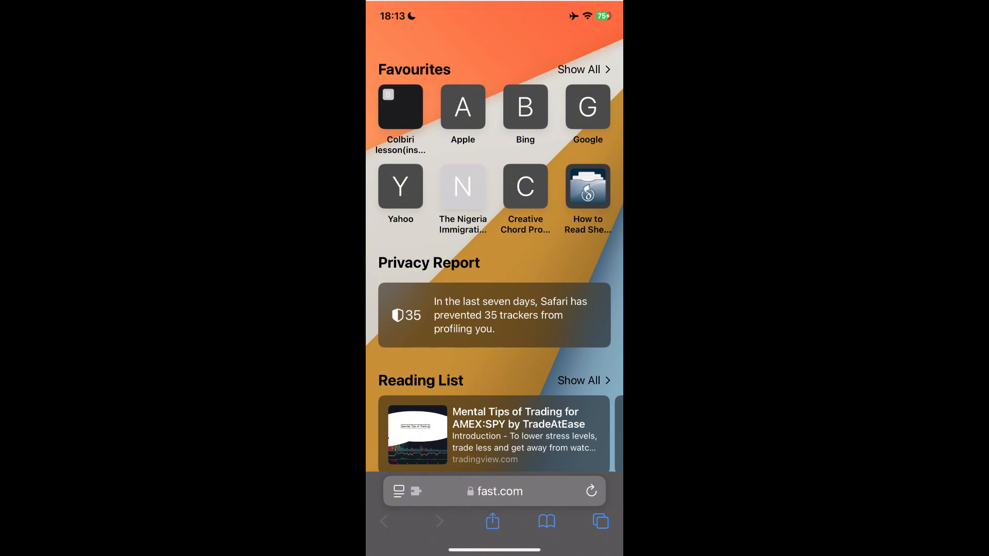
Step: Bring up Safari's page options sheet from the address bar on the start page
left_click(399, 491)
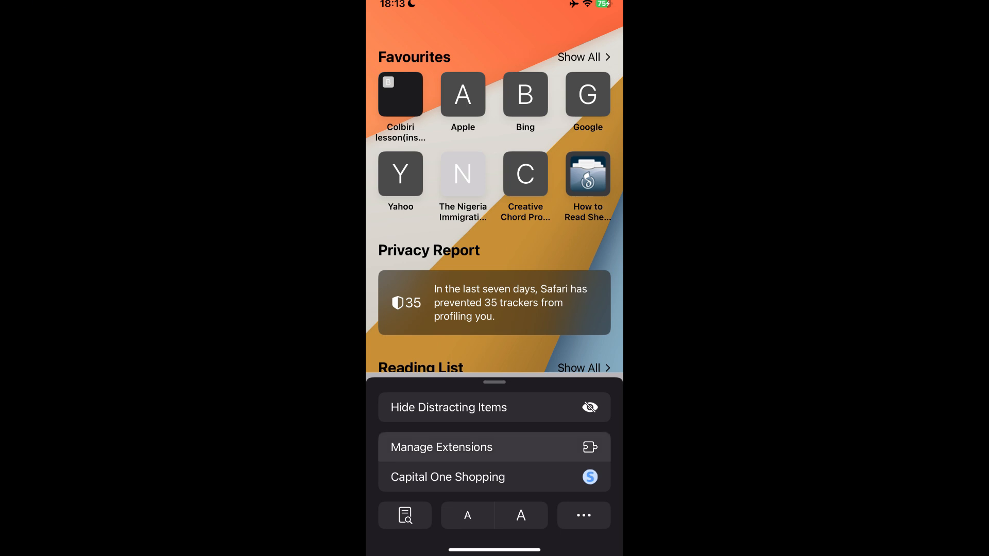
Step: Confirm Capital One Shopping is enabled in Manage Extensions, then reopen the page options sheet
left_click(442, 447)
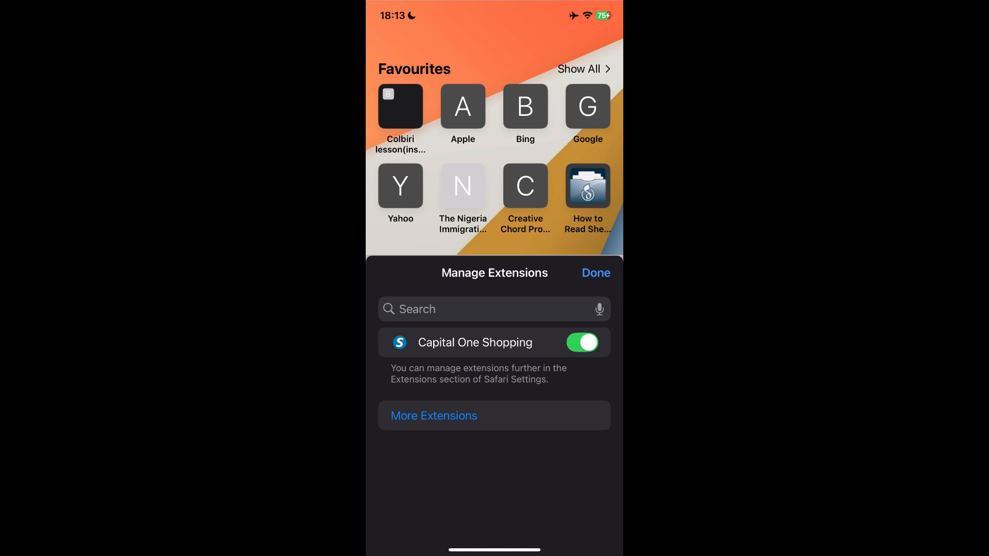
left_click(594, 272)
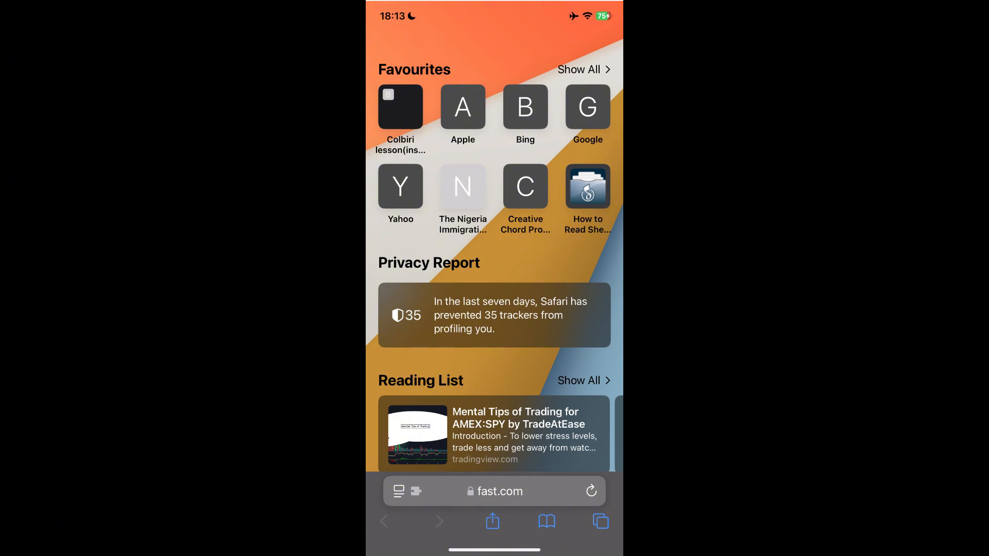
left_click(398, 490)
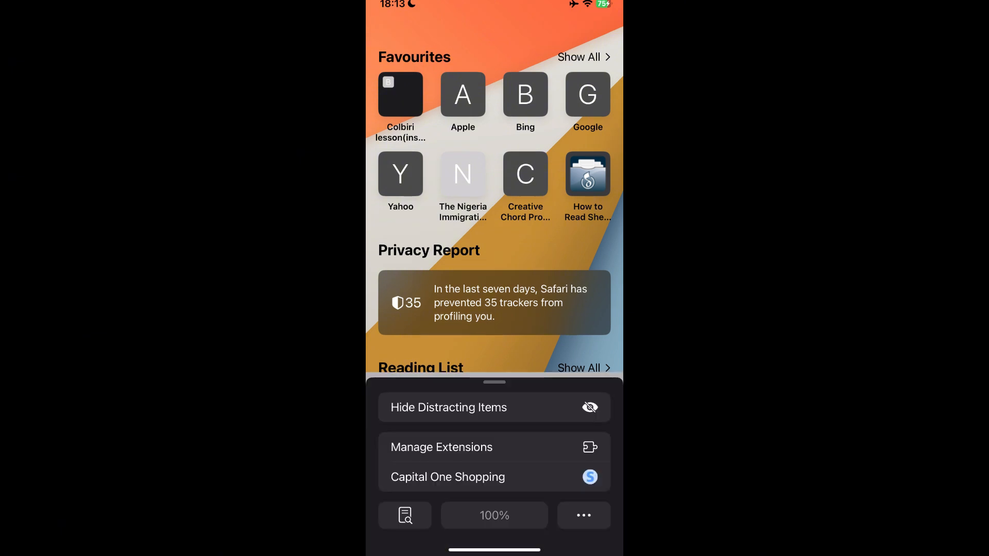